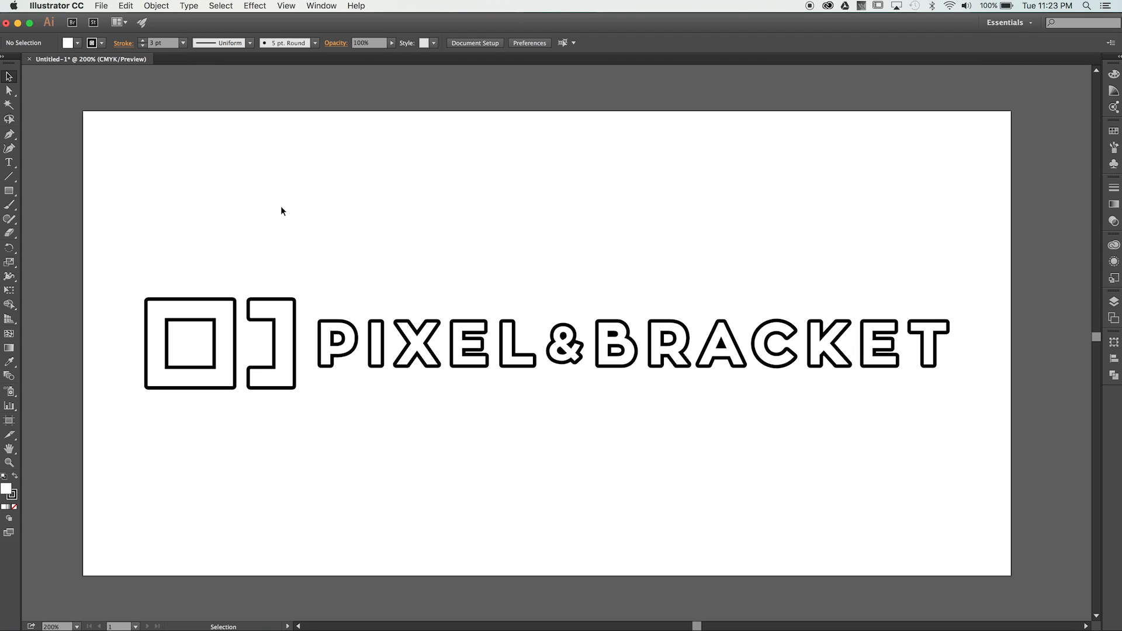
Select the Pixel & Bracket logo group, keep it at full size, and show the Window menu
{"action": "left_click", "coordinate": [344, 322]}
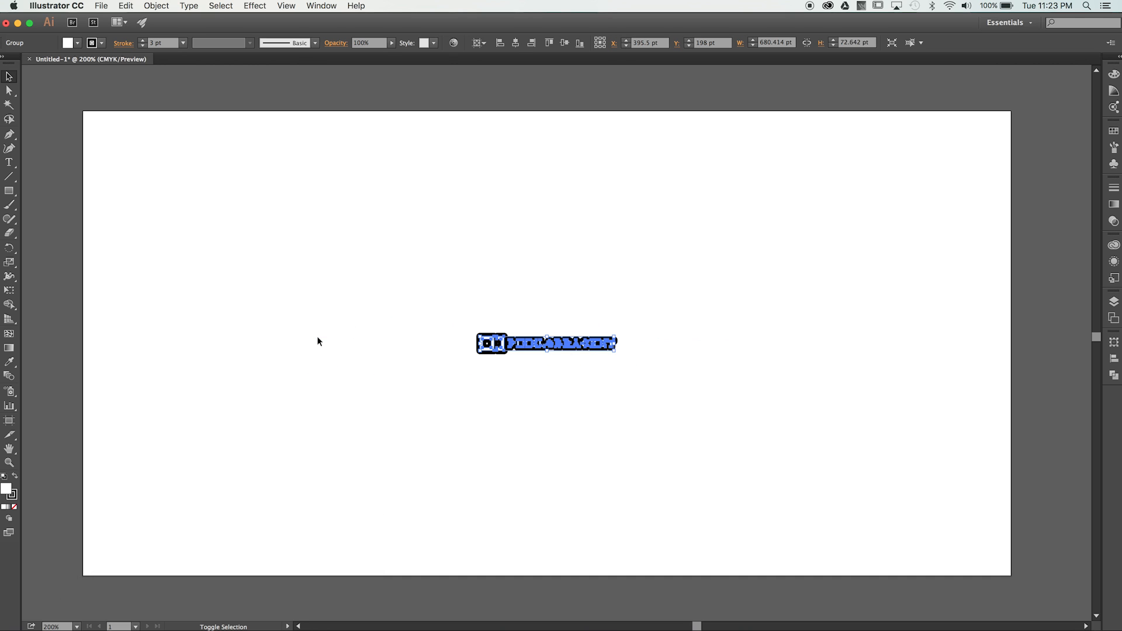
{"action": "left_click", "coordinate": [319, 342]}
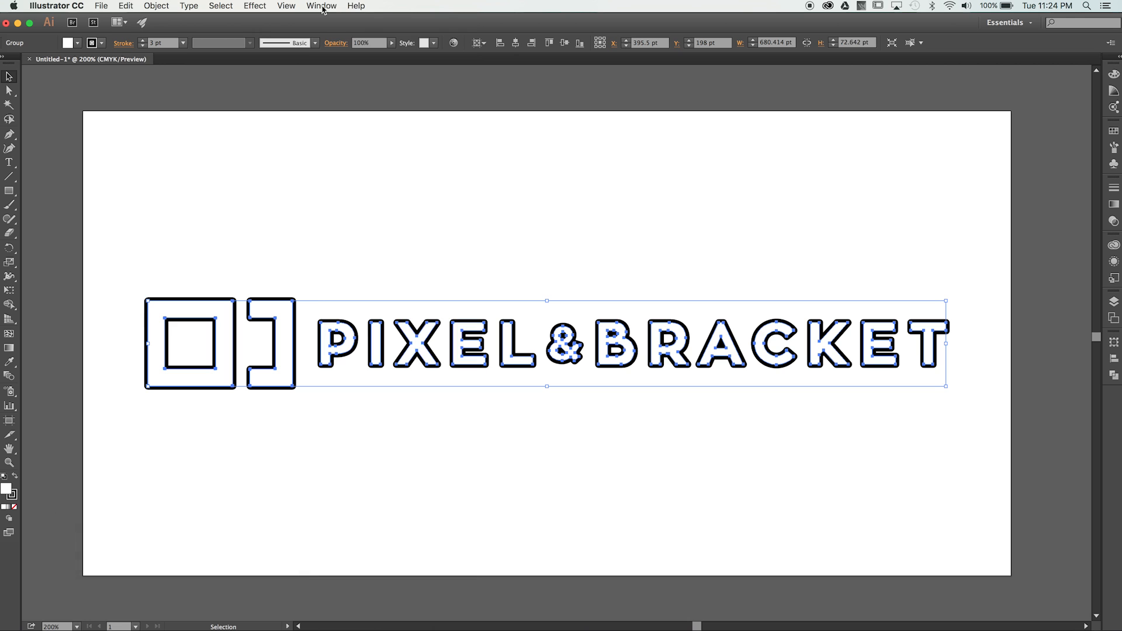
{"action": "left_click", "coordinate": [321, 5]}
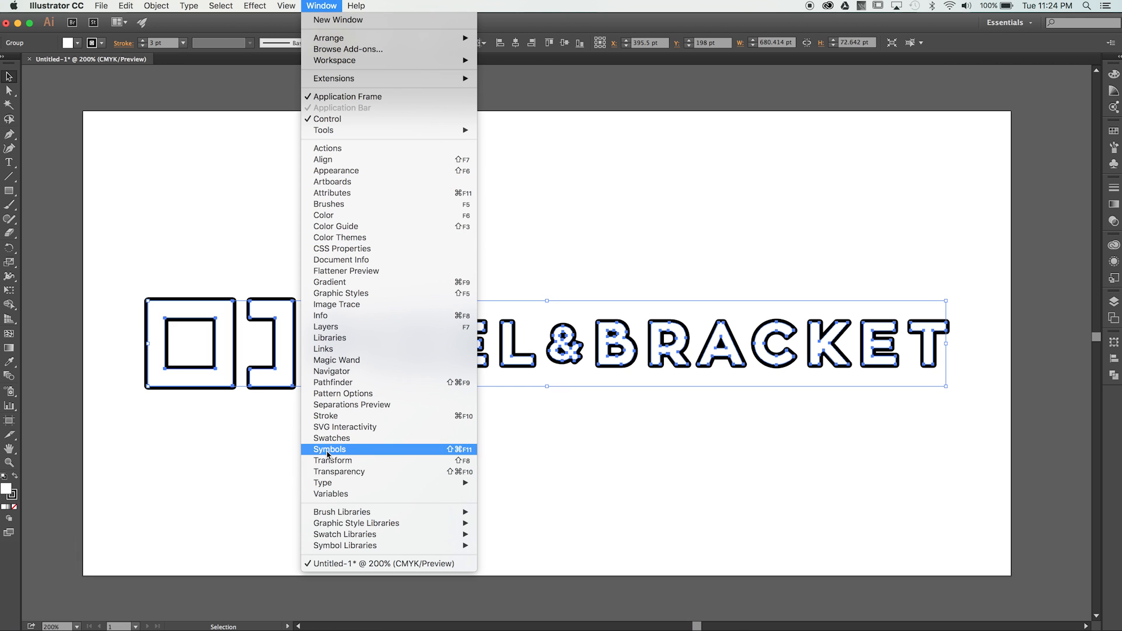
Enable Scale Strokes & Effects in Transform; shrink the logo to ~115 pt with 0.509 pt strokes
{"action": "left_click", "coordinate": [332, 460]}
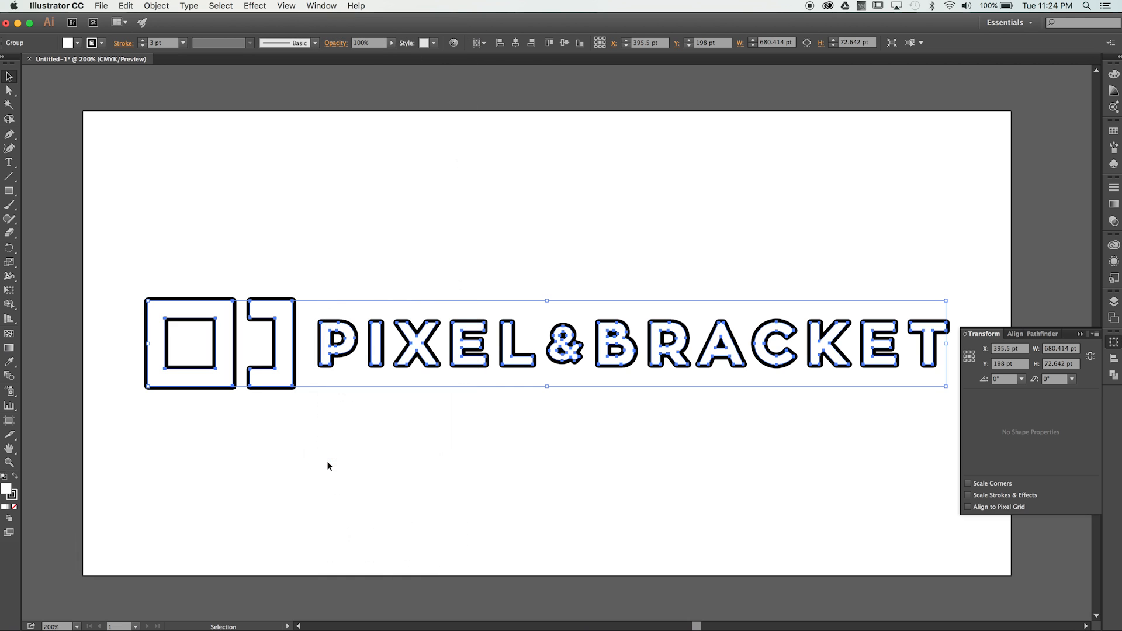
{"action": "mouse_move", "coordinate": [919, 450]}
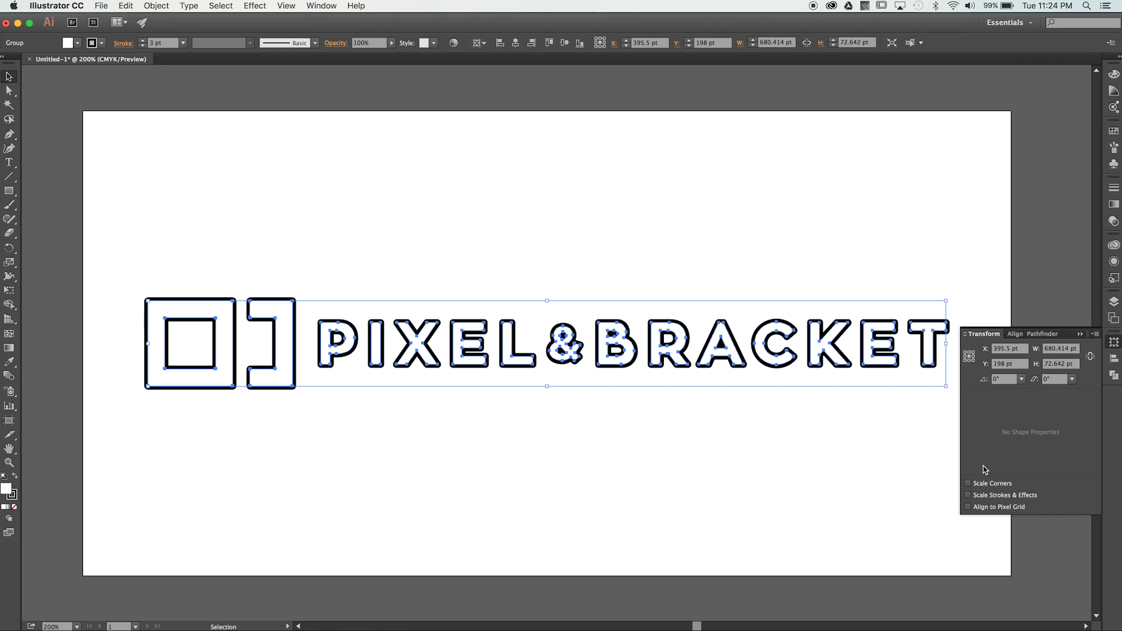
{"action": "left_click", "coordinate": [968, 494]}
{"action": "type", "text": "115.414"}
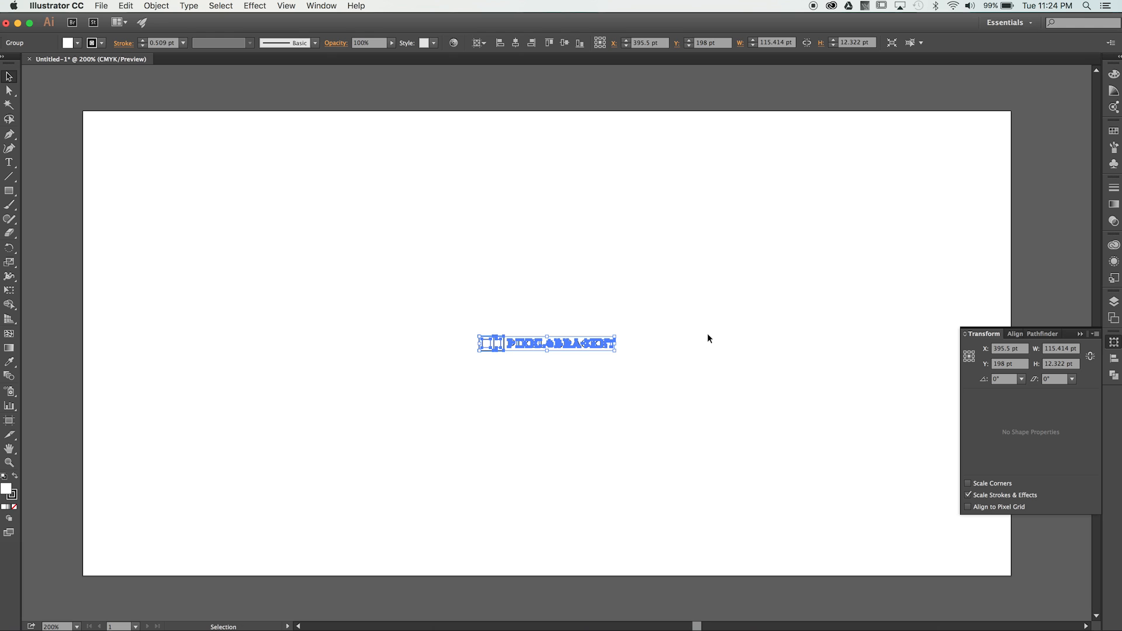
{"action": "left_click", "coordinate": [708, 338]}
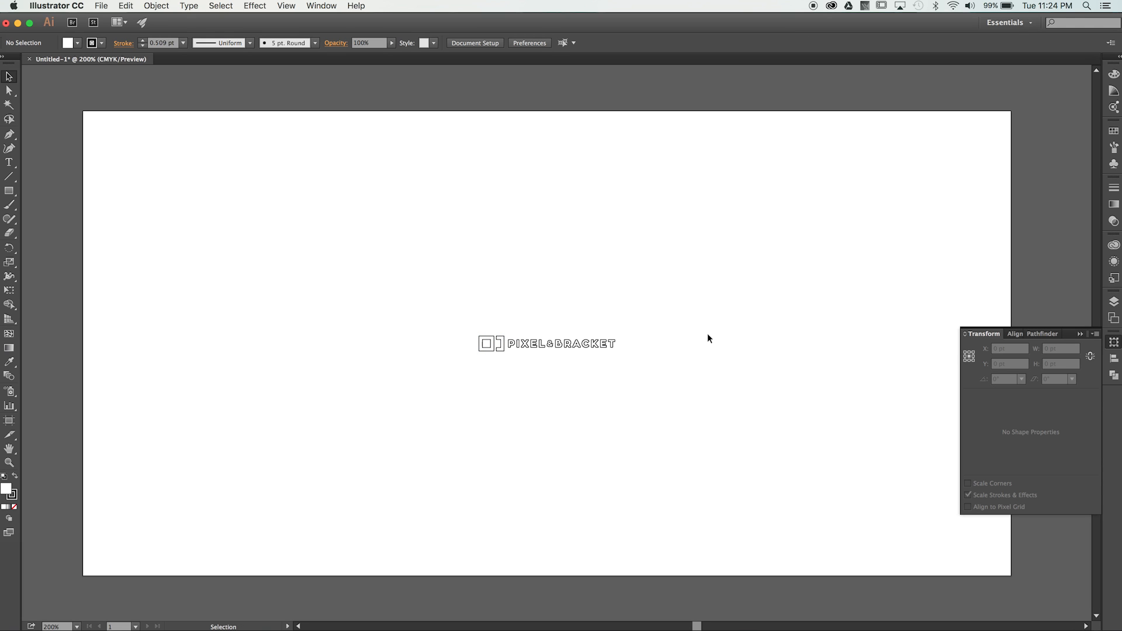